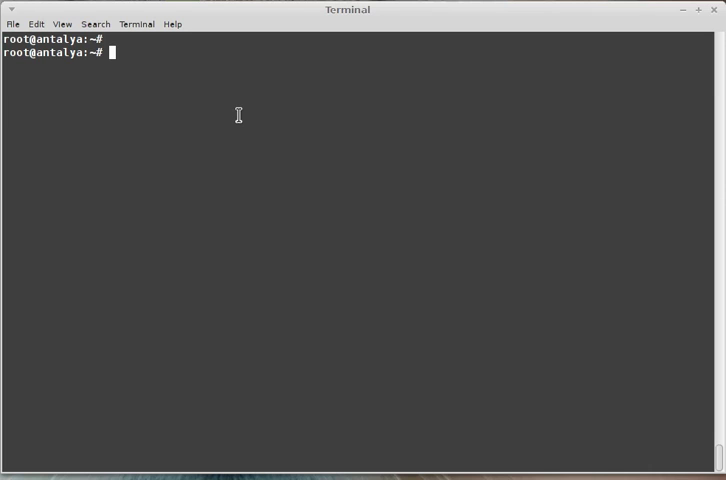
# Run top to show live load, CPU, memory and process statistics
pyautogui.write('top')
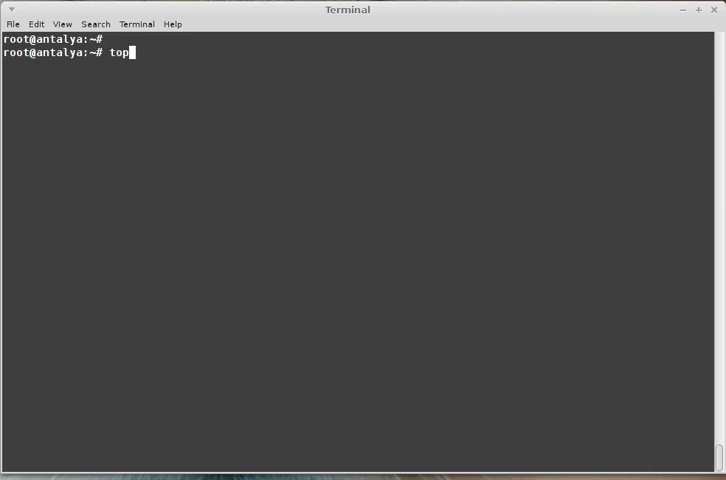
pyautogui.press('Return')
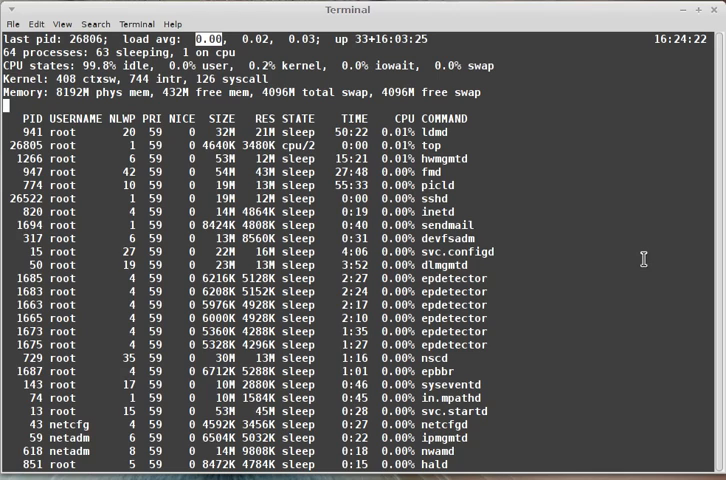
# Quit top and check physical memory with prtconf, showing 8192 Megabytes
pyautogui.press('q')
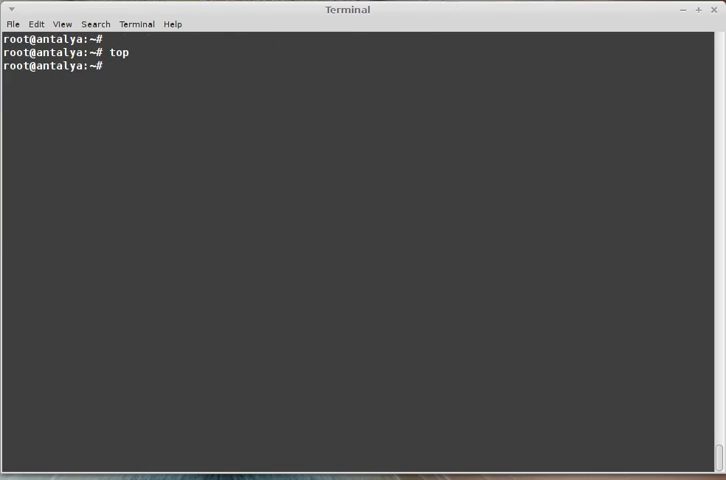
pyautogui.press('Return')
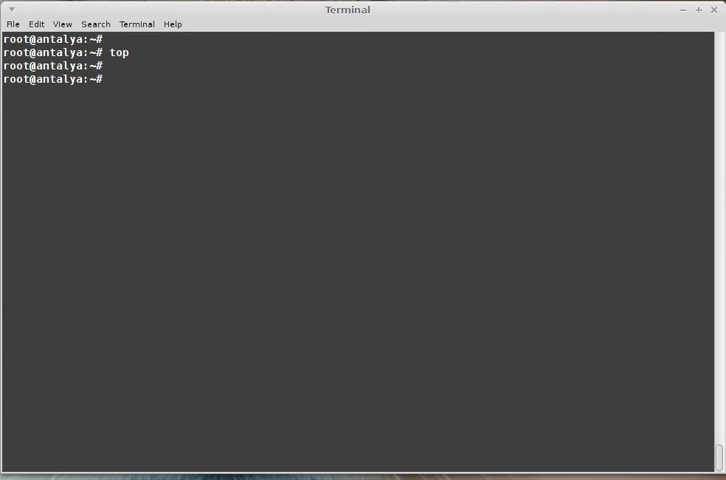
pyautogui.press('Return')
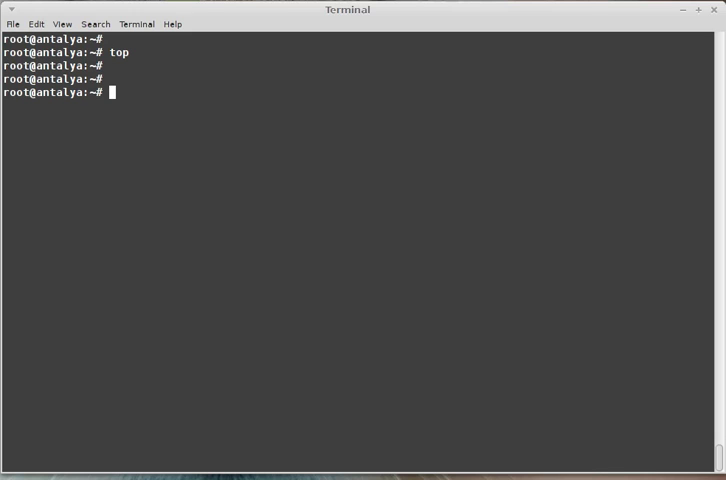
pyautogui.write('p')
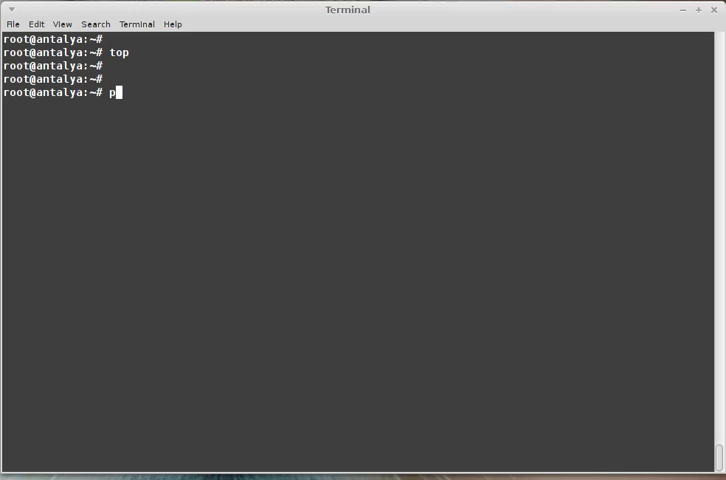
pyautogui.write('rtconf | grep -i mem')
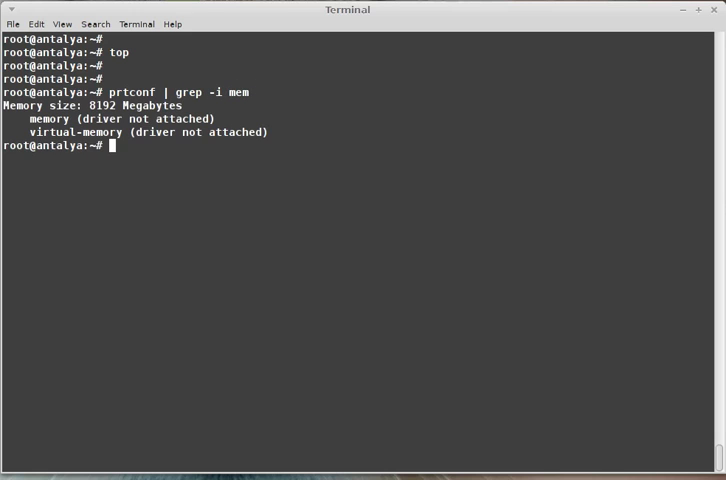
pyautogui.moveTo(402, 235)
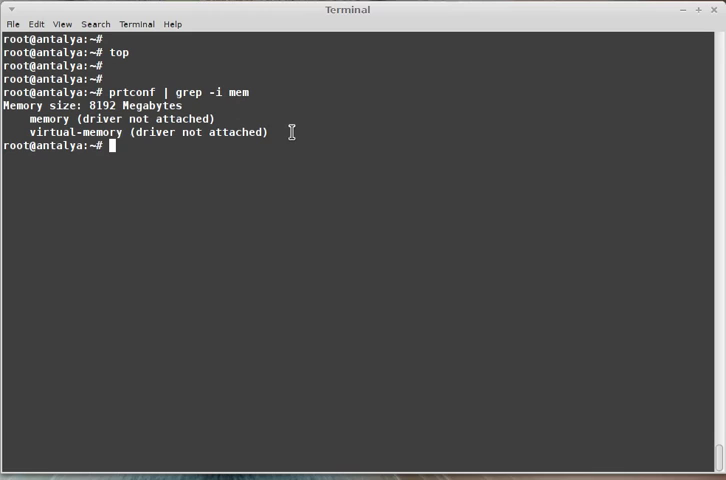
# Show the 4.0G swap device with swap -lh, then usage summary and block listing
pyautogui.write('swap')
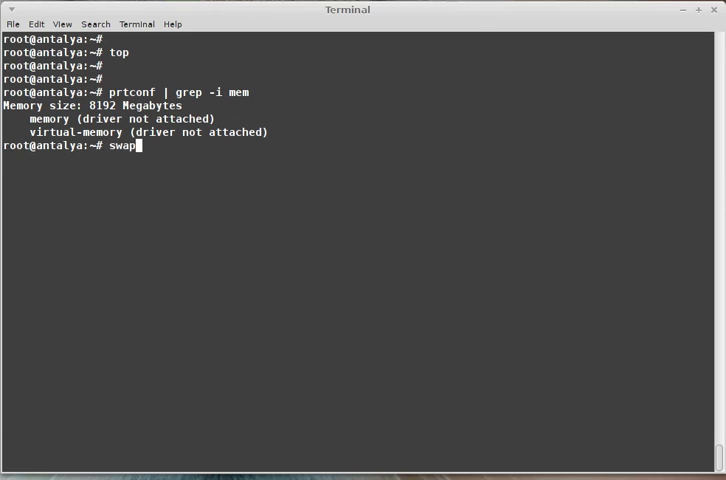
pyautogui.write('-lh')
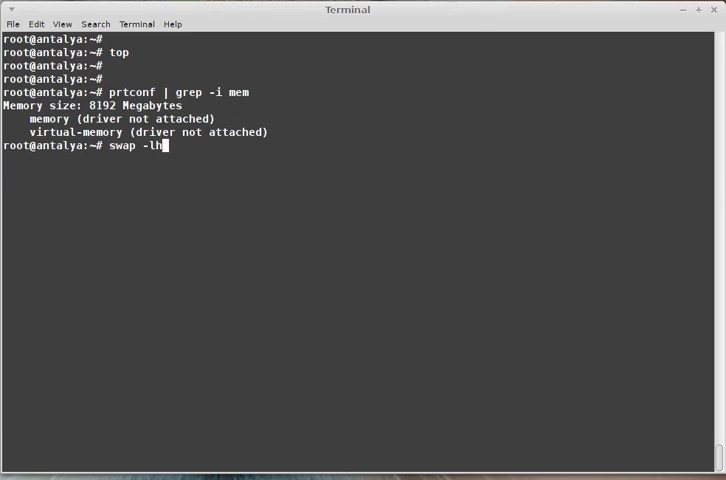
pyautogui.press('Return')
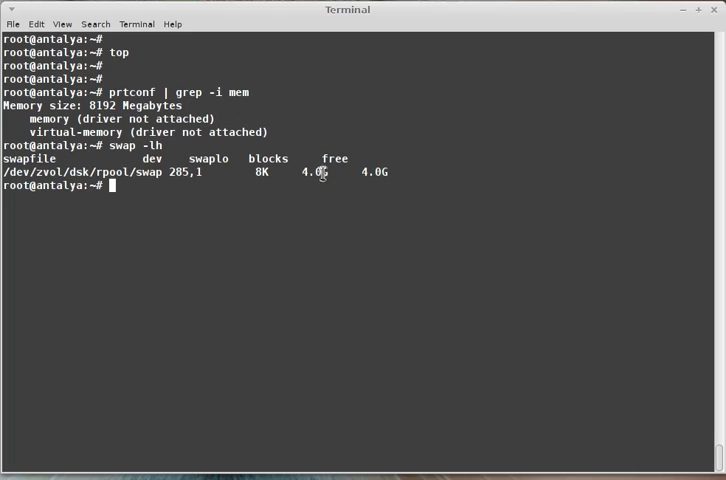
pyautogui.doubleClick(312, 171)
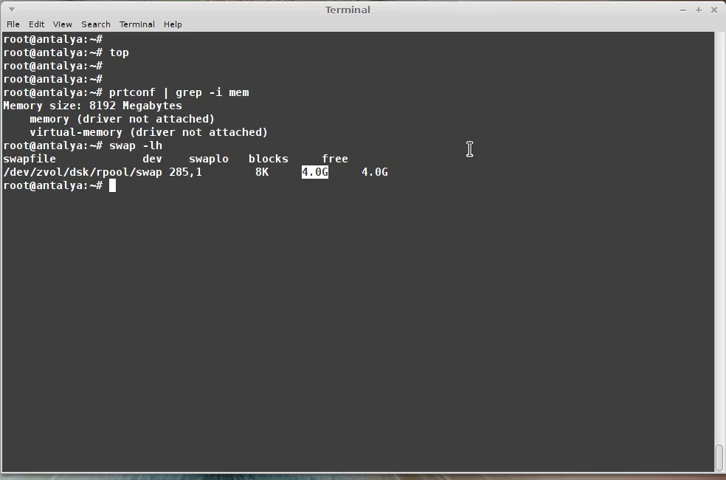
pyautogui.write('swap -')
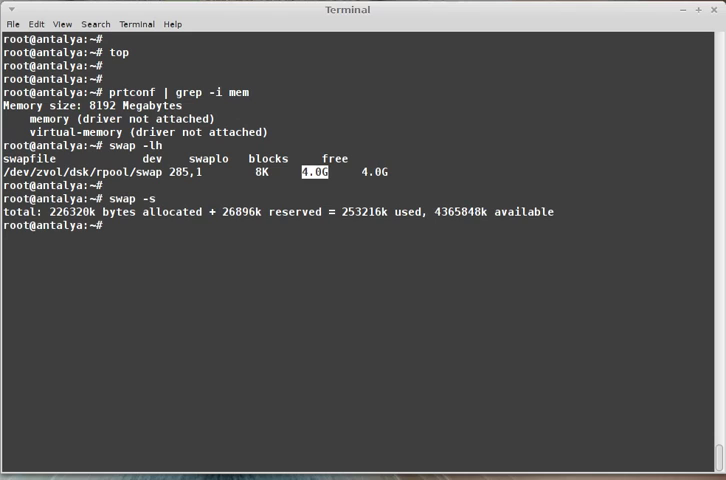
pyautogui.write('swap -')
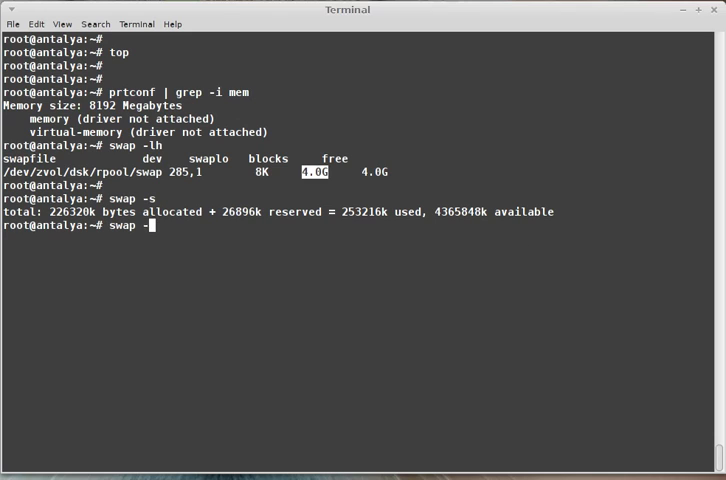
pyautogui.press('Return')
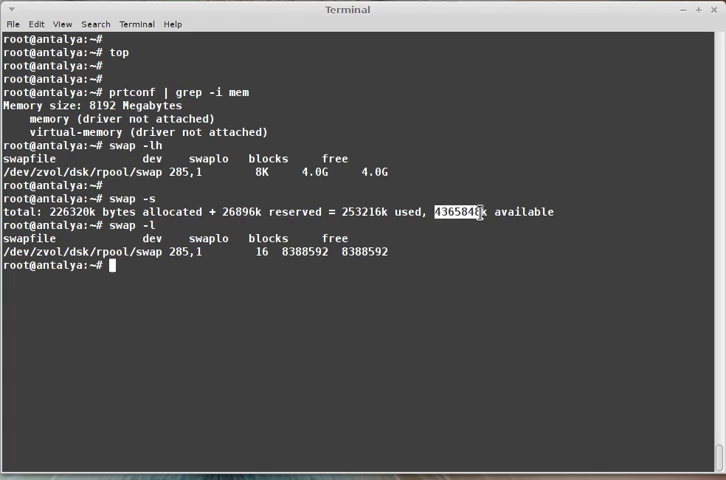
pyautogui.moveTo(488, 287)
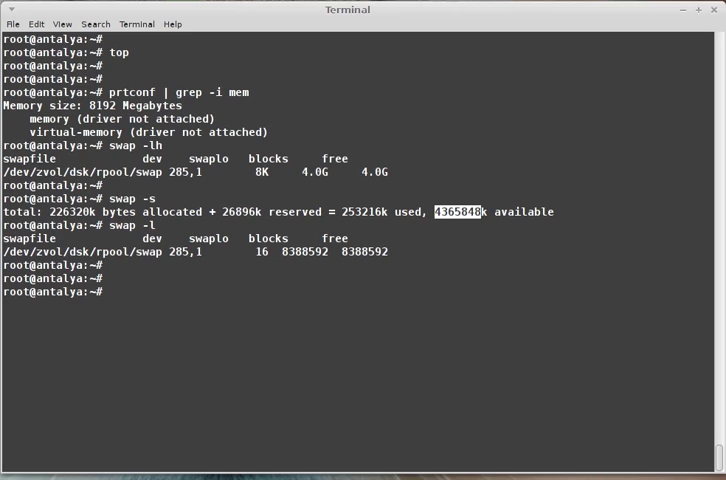
# Correct a mistyped command and begin typing the prtdiag hardware query
pyautogui.write('prt')
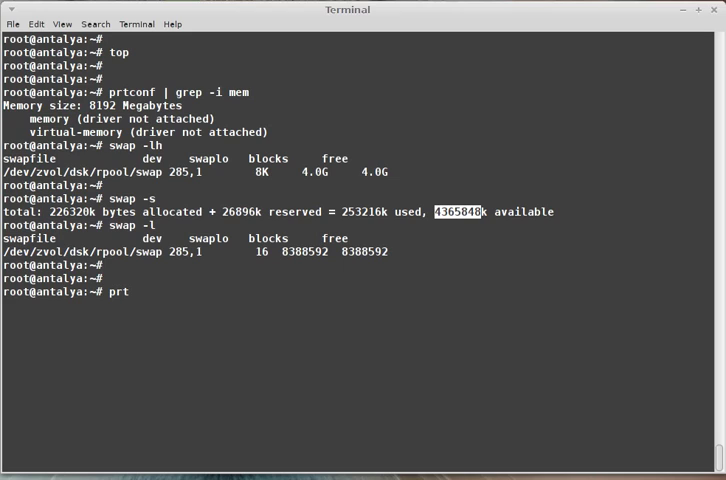
pyautogui.press('BackSpace')
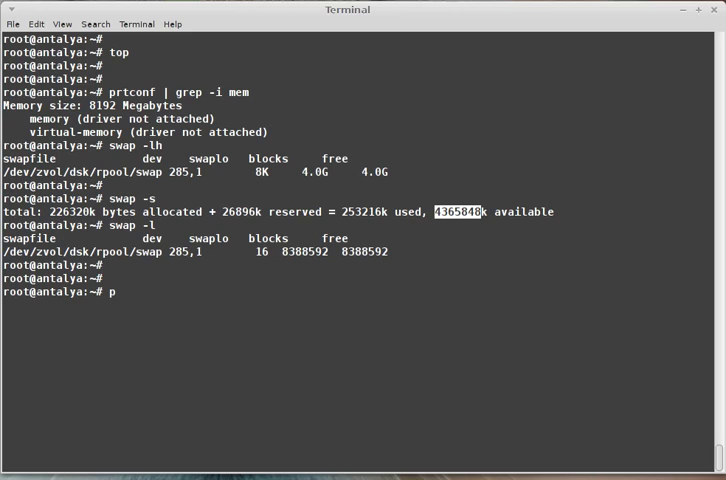
pyautogui.write('srinfo -')
pyautogui.write('prtdi')
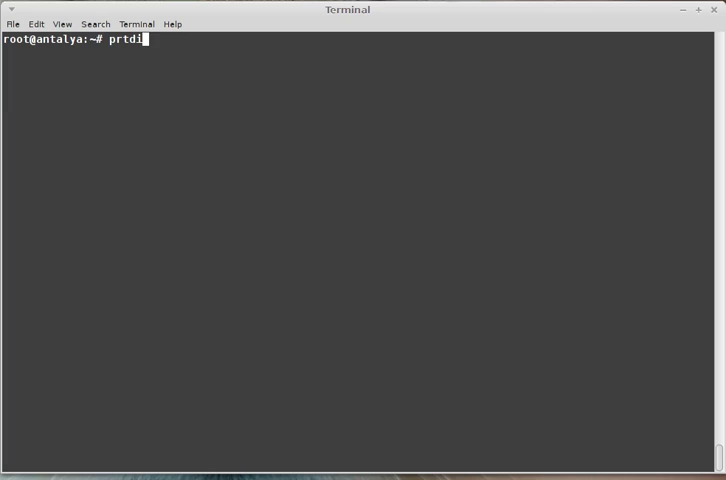
# Run prtdiag -v and view the first pages of the hardware report
pyautogui.write('ag -v | more')
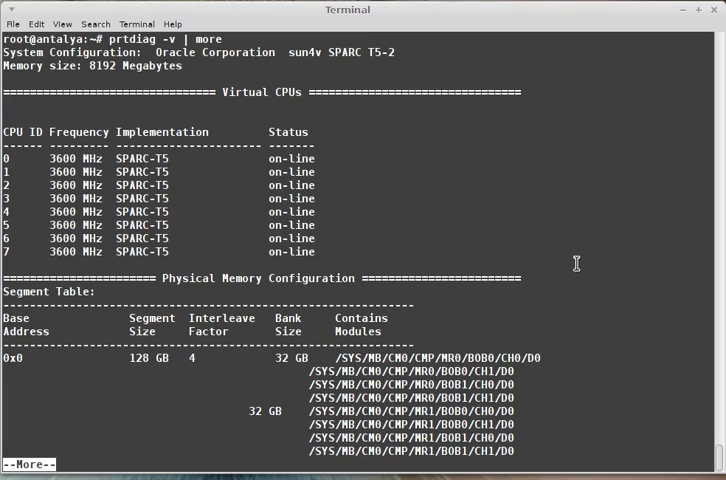
pyautogui.press('space')
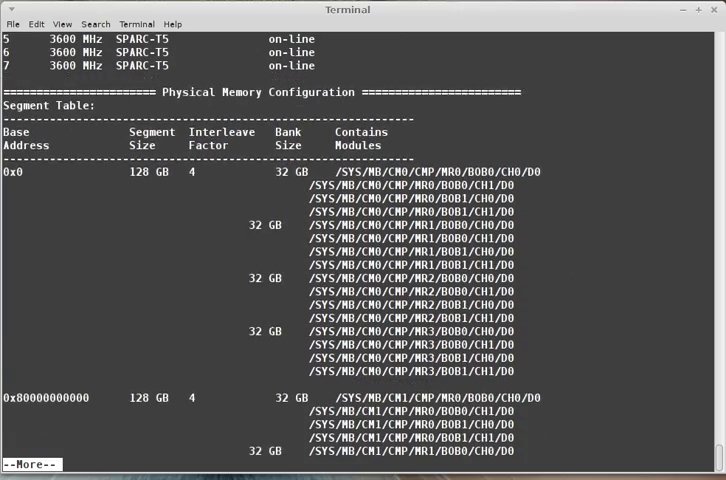
pyautogui.scroll(-3)
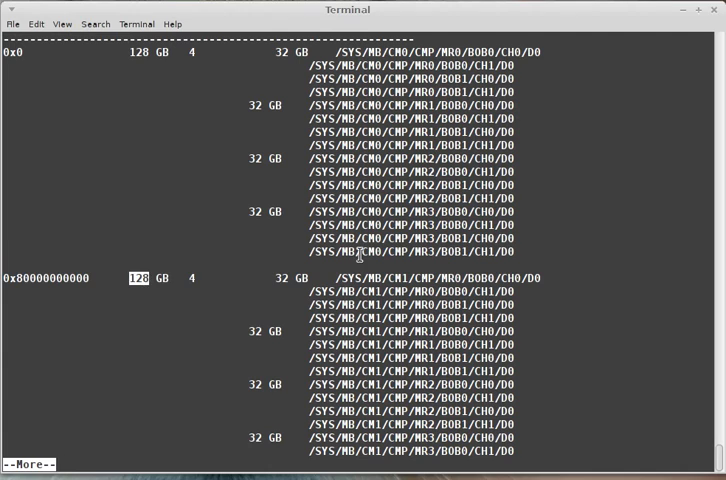
pyautogui.scroll(-3)
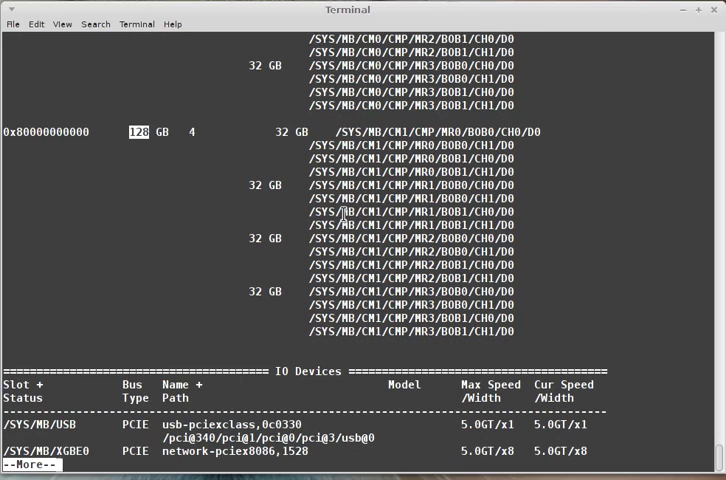
pyautogui.moveTo(590, 167)
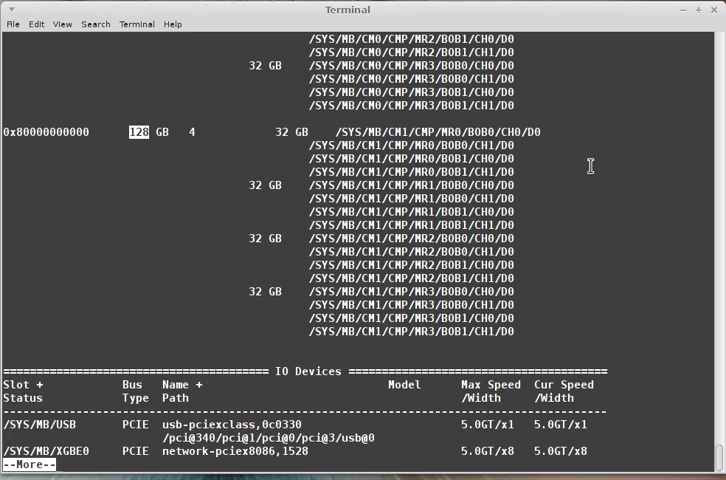
pyautogui.scroll(-3)
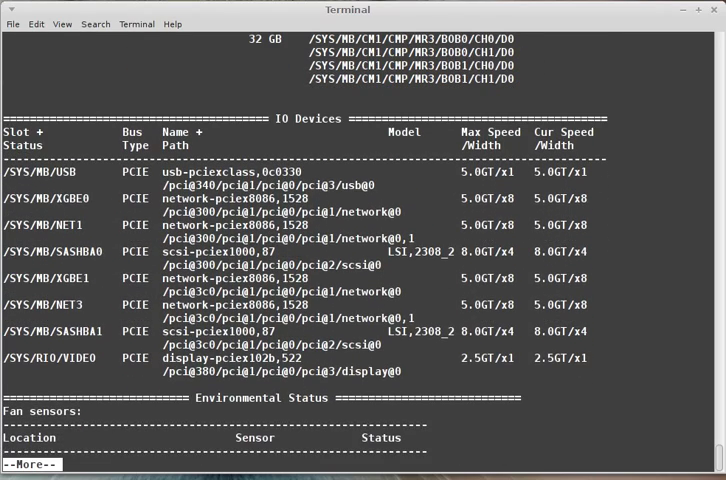
pyautogui.moveTo(18, 218)
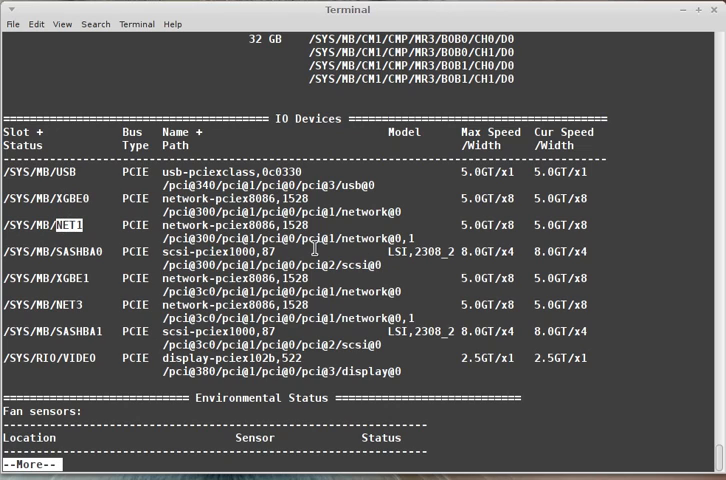
pyautogui.moveTo(118, 229)
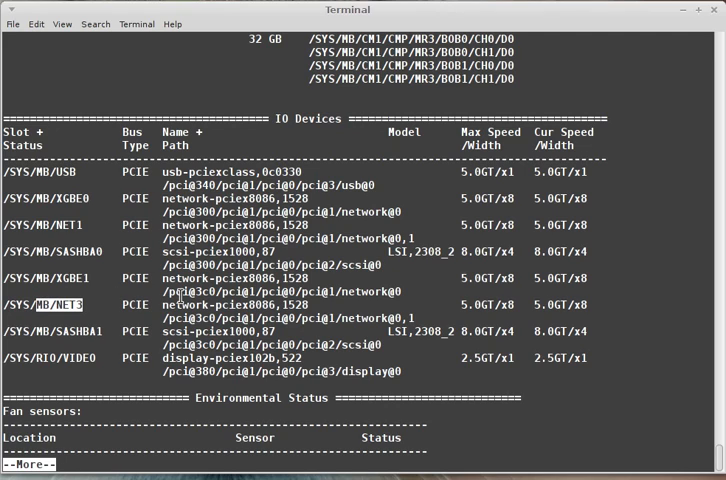
pyautogui.moveTo(372, 314)
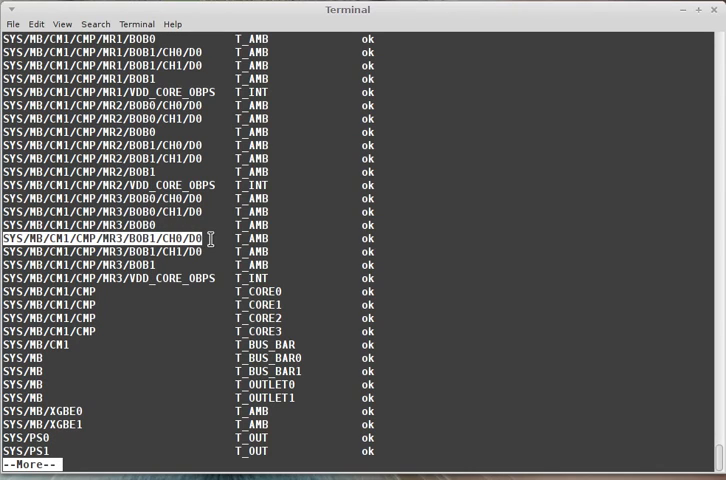
pyautogui.moveTo(513, 293)
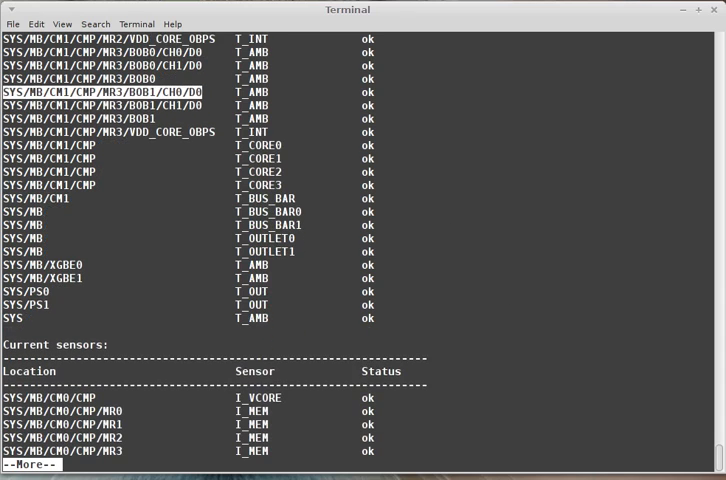
# Page through the remaining report to the firmware versions and chassis serial number
pyautogui.press('space')
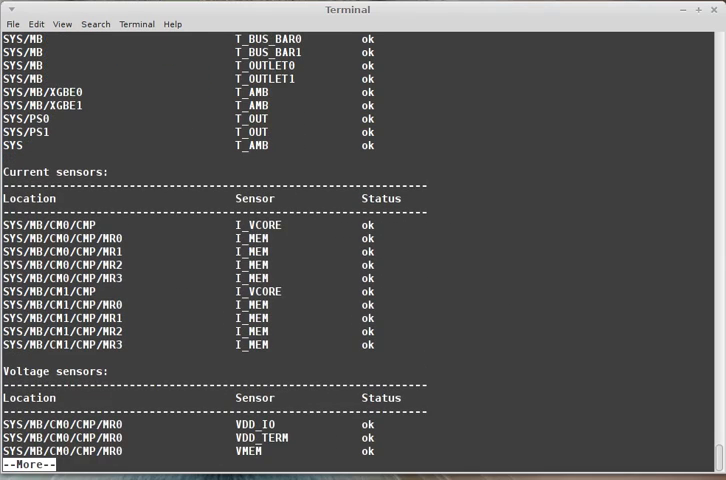
pyautogui.scroll(-3)
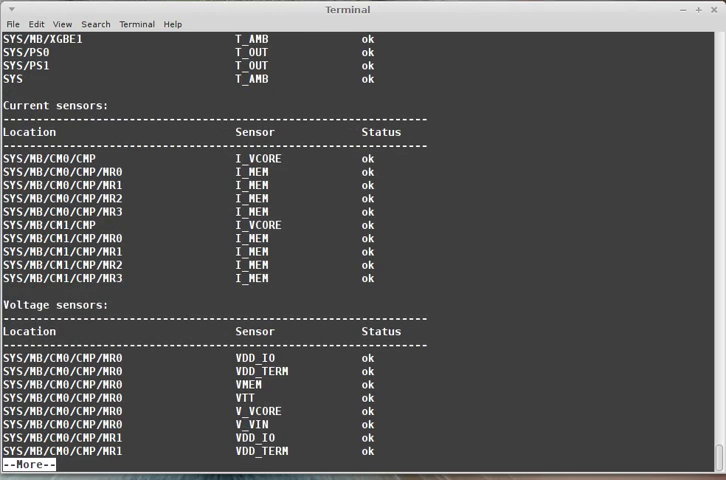
pyautogui.press('space')
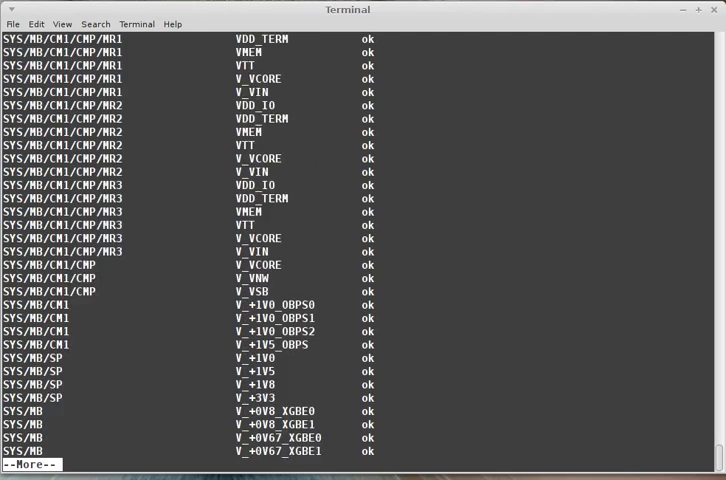
pyautogui.press('space')
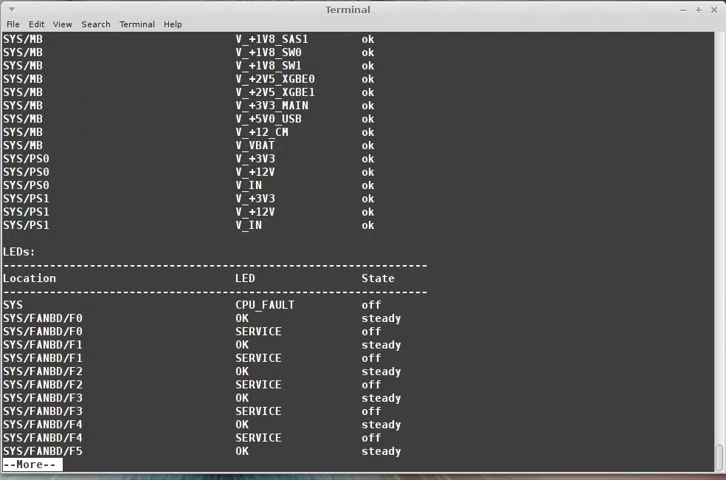
pyautogui.press('space')
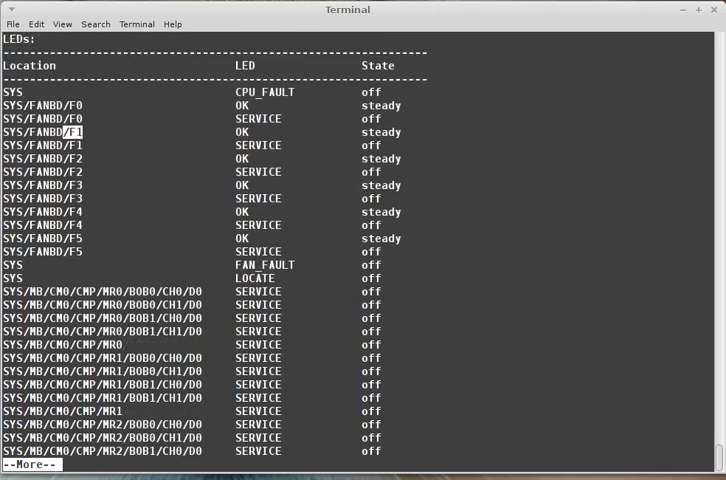
pyautogui.press('space')
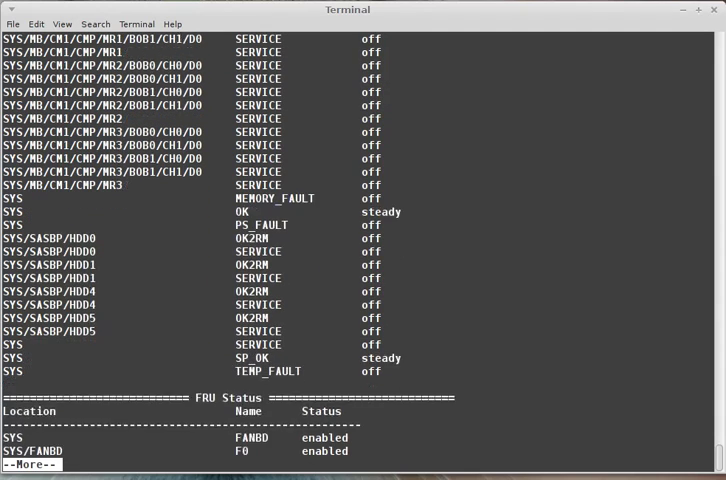
pyautogui.scroll(-3)
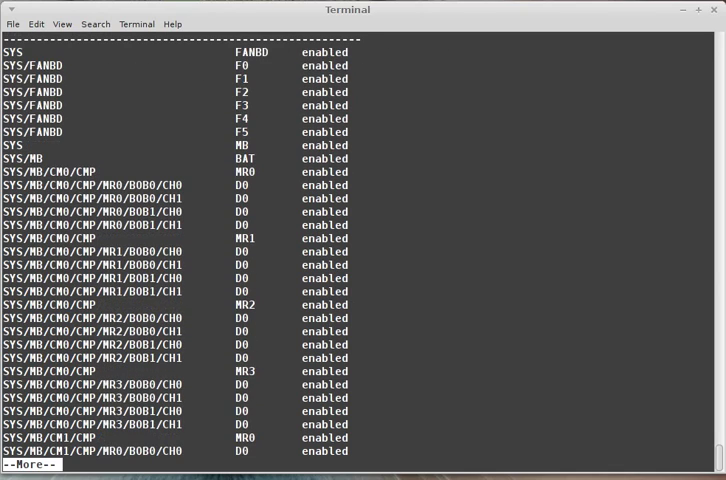
pyautogui.moveTo(228, 59)
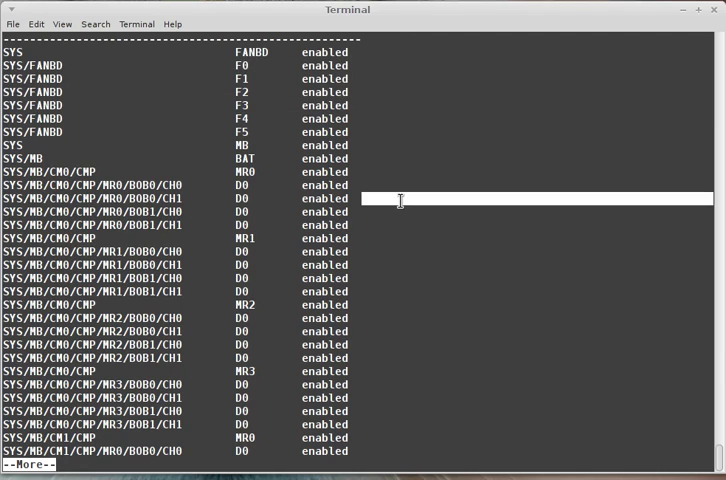
pyautogui.scroll(-3)
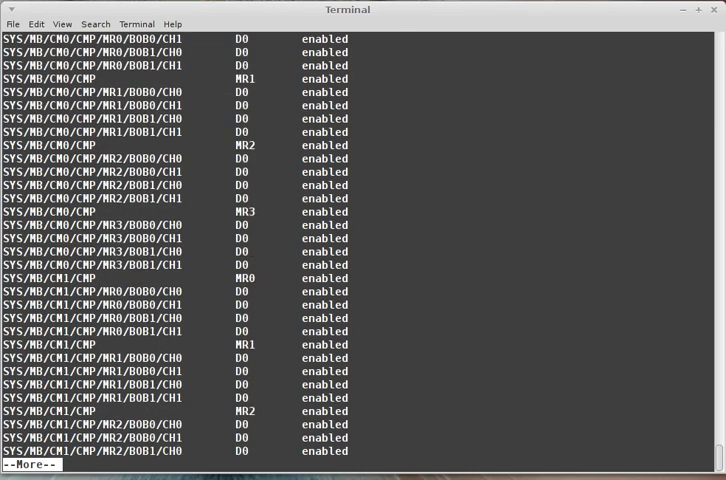
pyautogui.press('space')
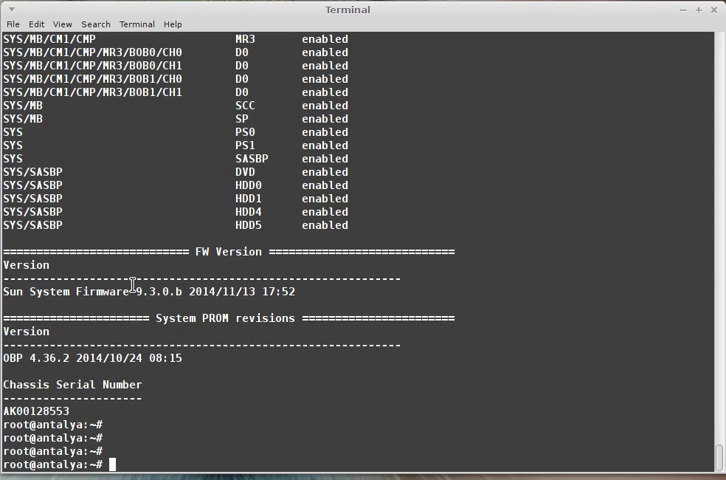
pyautogui.doubleClick(155, 294)
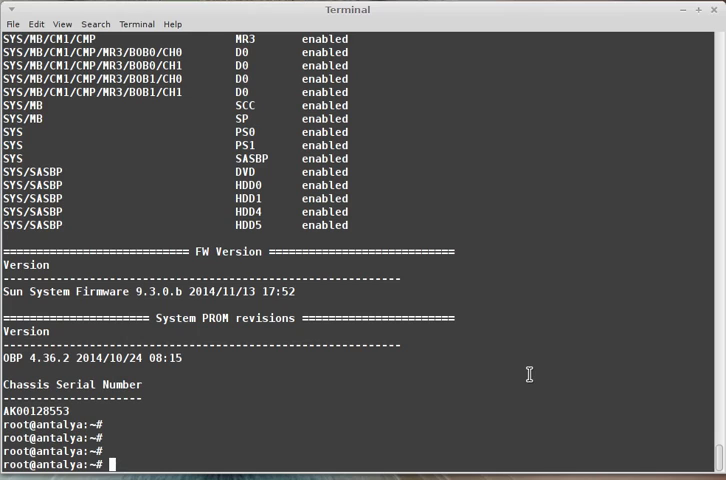
pyautogui.moveTo(186, 287)
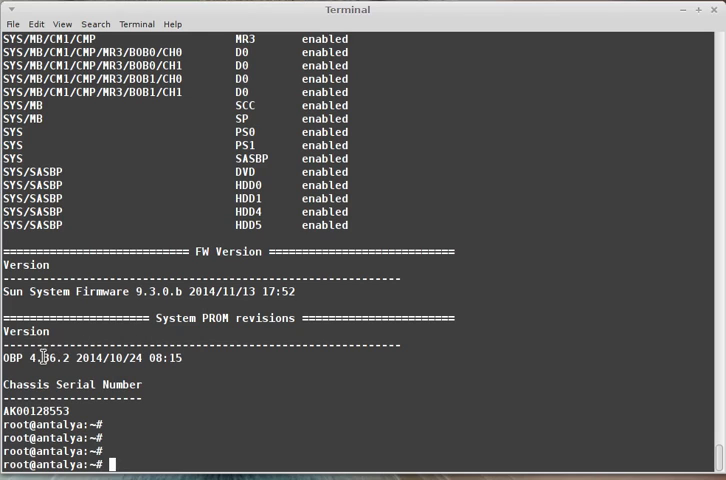
pyautogui.moveTo(176, 296)
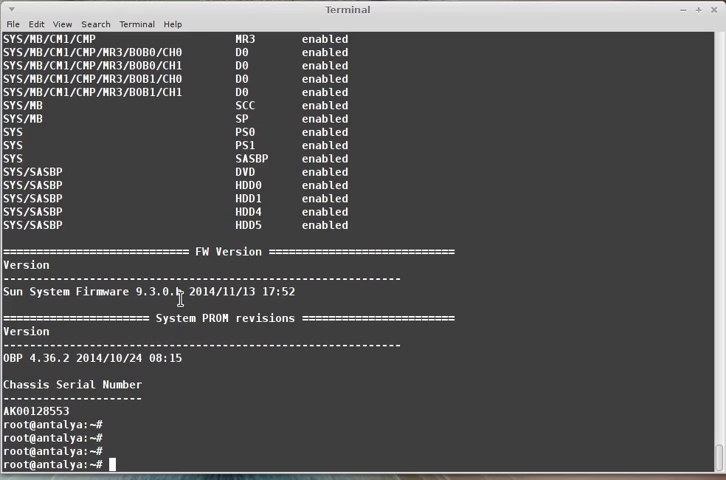
pyautogui.moveTo(525, 328)
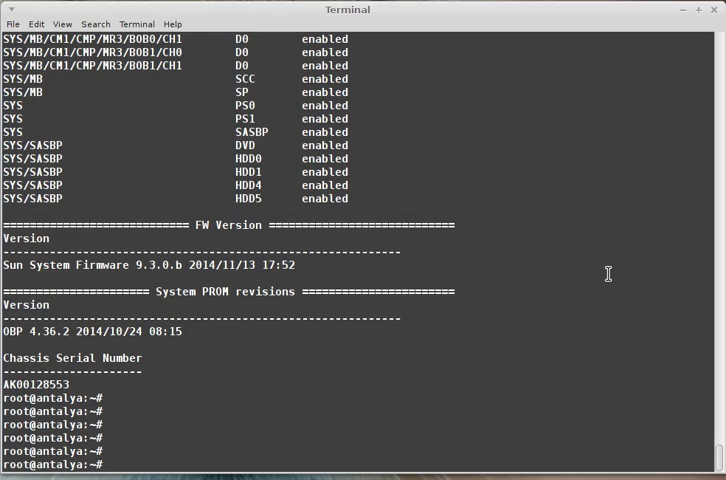
# Run ldm list-devices and review free cores, vCPUs and 111G/128G memory blocks
pyautogui.write('ldm')
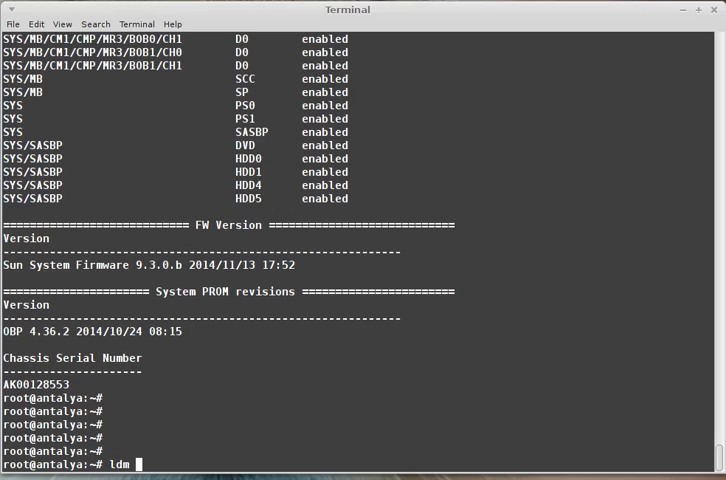
pyautogui.write('list-')
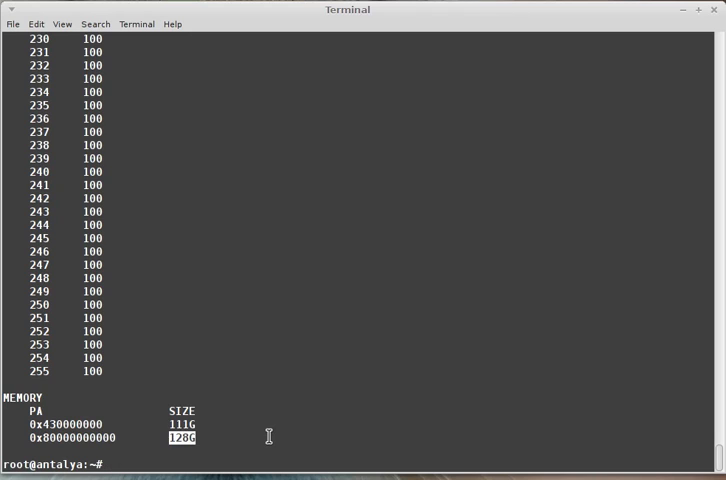
pyautogui.moveTo(264, 405)
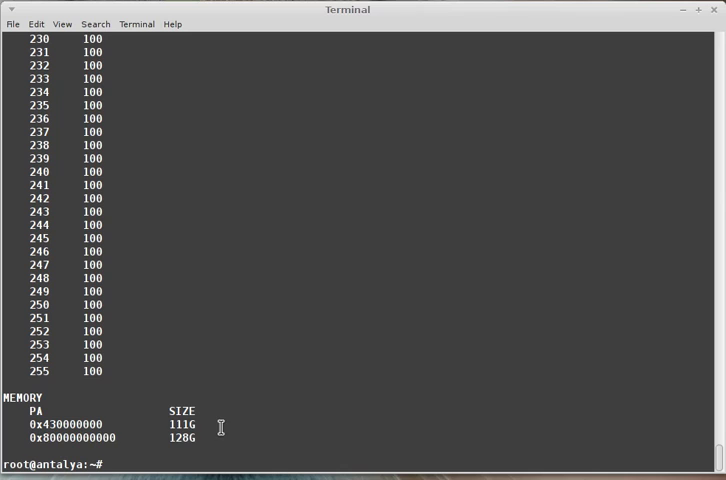
pyautogui.moveTo(247, 401)
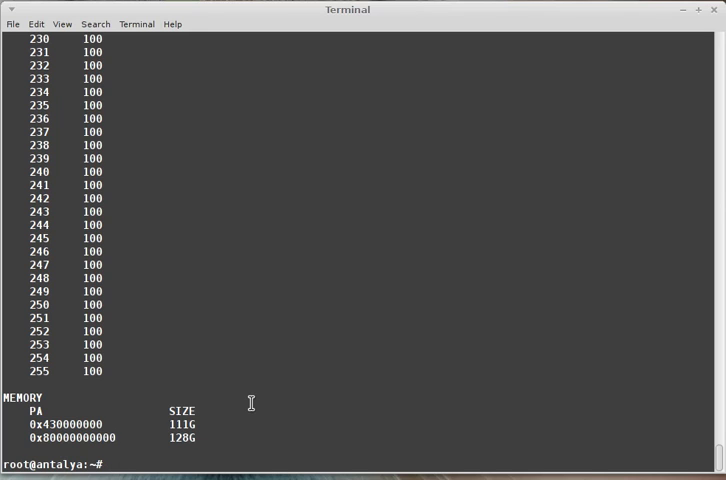
pyautogui.moveTo(83, 178)
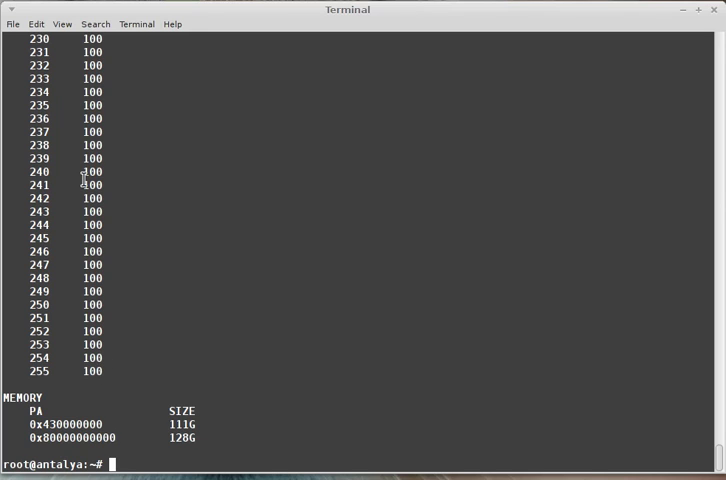
pyautogui.scroll(3)
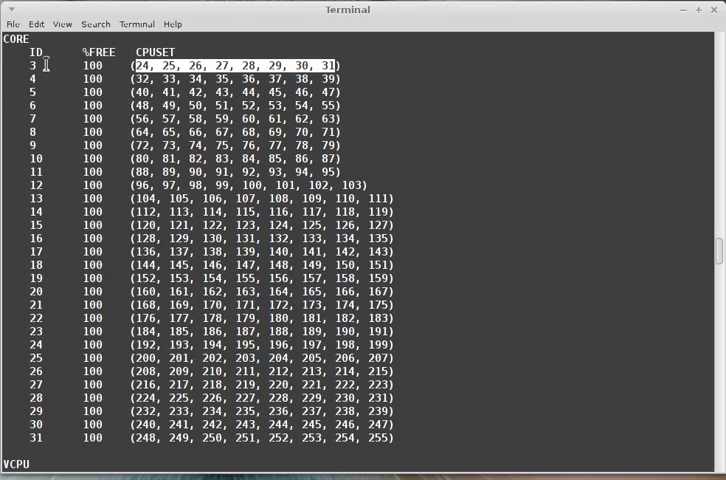
pyautogui.moveTo(439, 339)
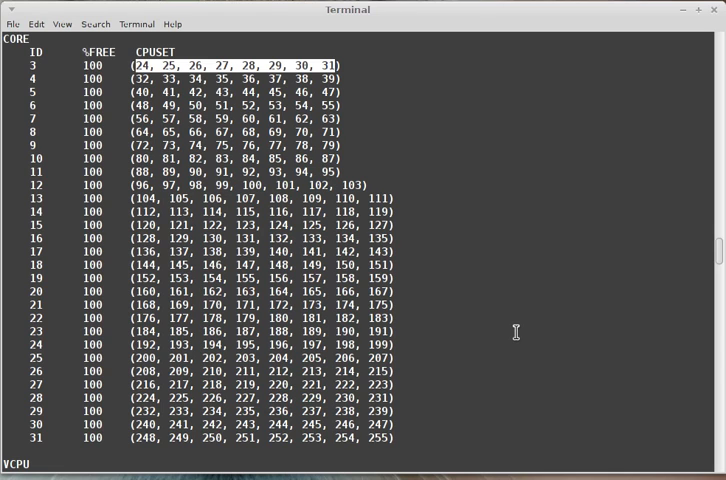
pyautogui.scroll(-3)
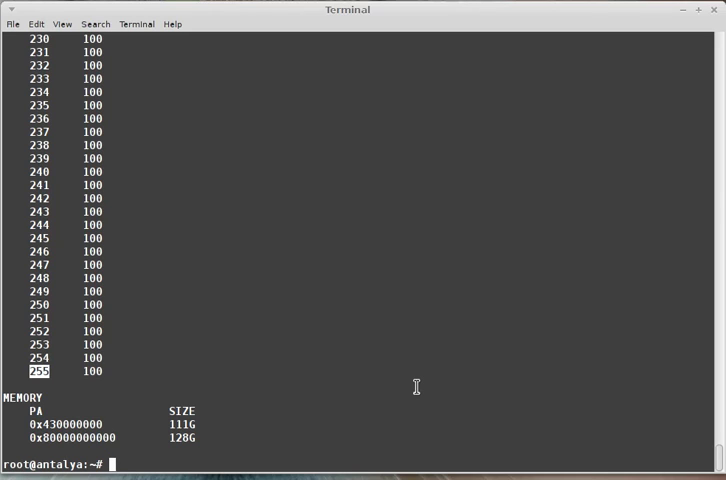
pyautogui.press('Return')
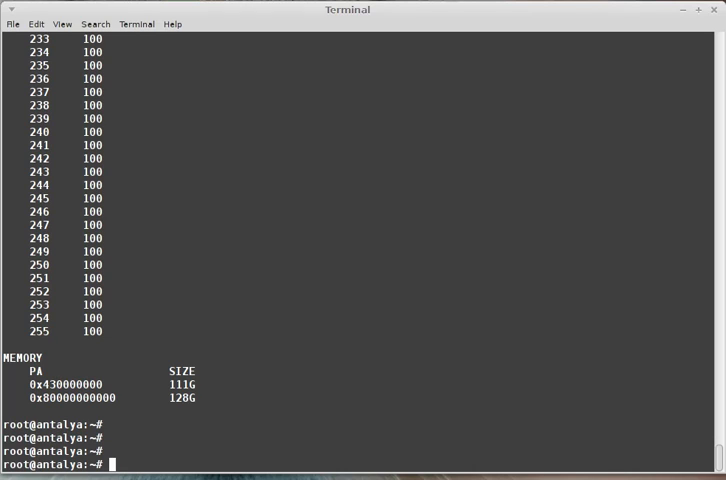
# List datalinks and physical devices: net0–net3 on ixgbe, net6 on vsw0
pyautogui.write('dladm s')
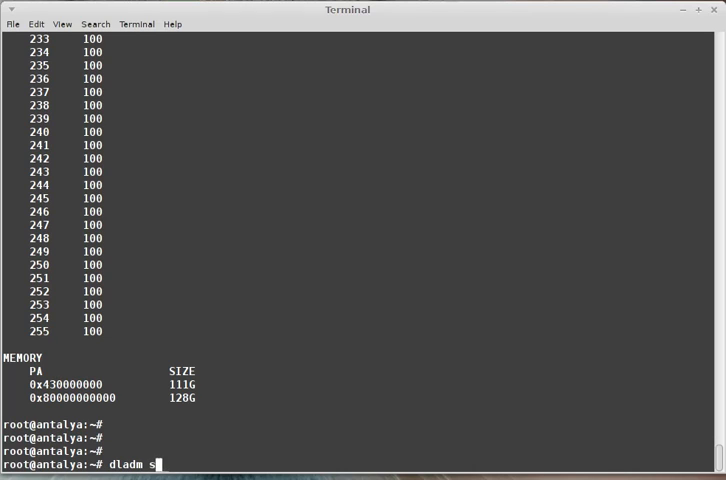
pyautogui.press('Return')
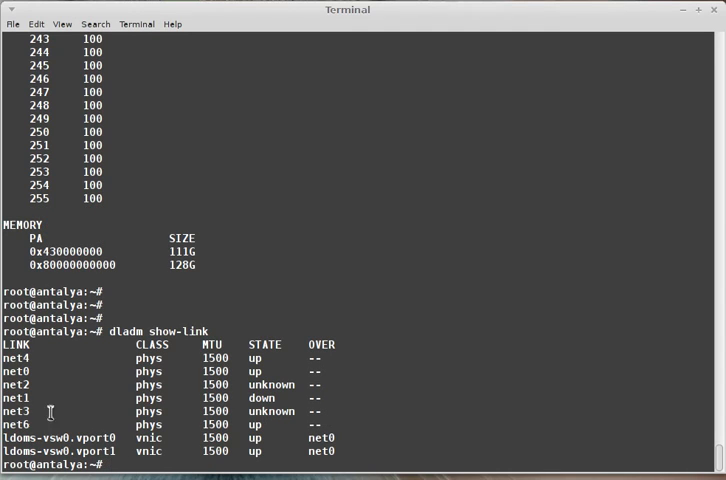
pyautogui.moveTo(263, 358)
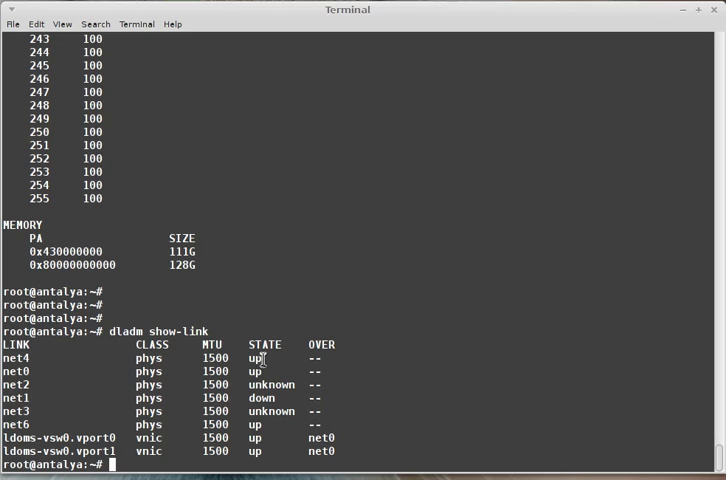
pyautogui.moveTo(259, 398)
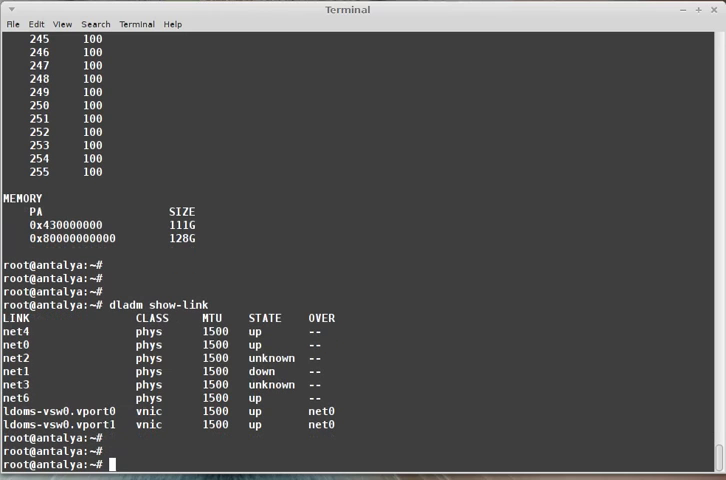
pyautogui.write('dladm show-link')
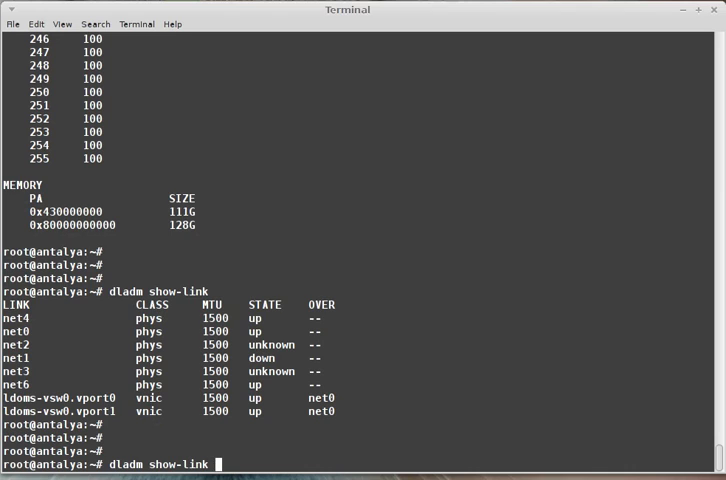
pyautogui.press('Return')
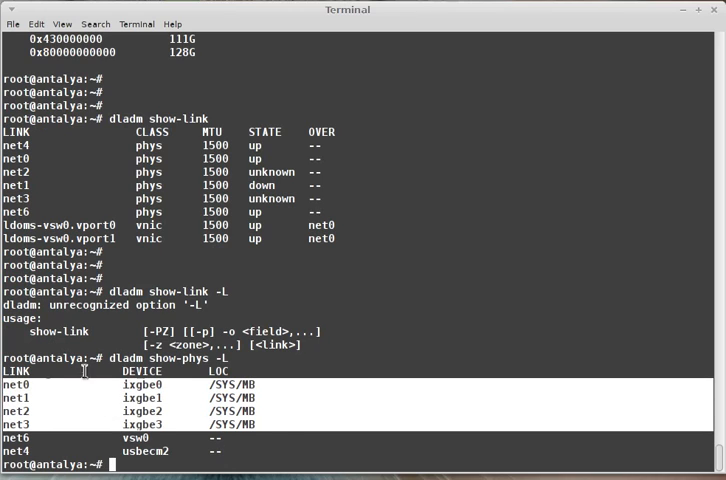
pyautogui.moveTo(258, 445)
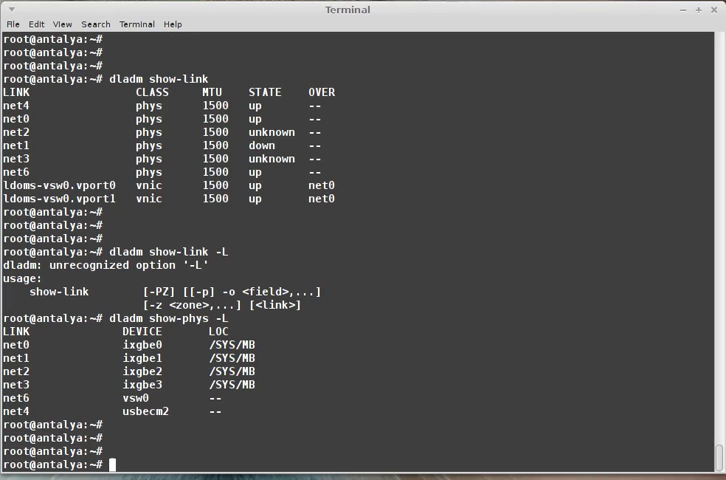
# Run format to view the two 278.46GB LSI volumes, then cancel with Ctrl+C
pyautogui.write('format')
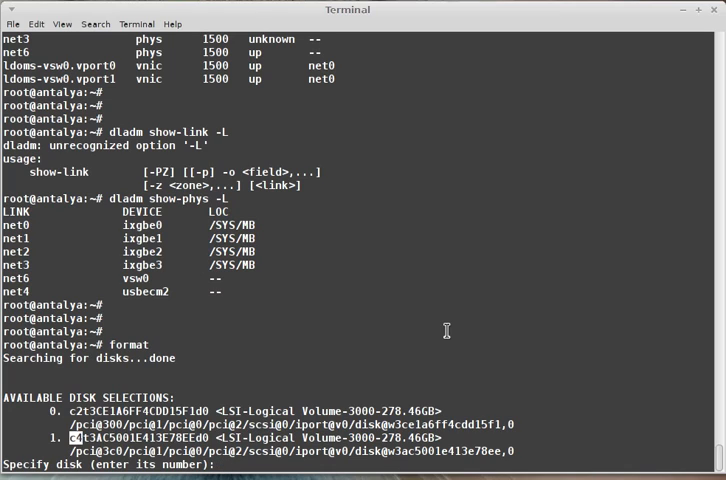
pyautogui.press('ctrl+c')
pyautogui.write('zpool')
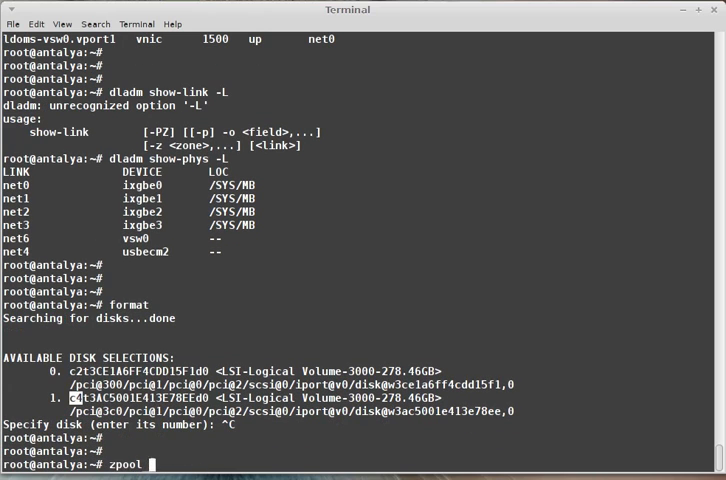
# Run zpool status showing rpool ONLINE with no errors, then start zpool list
pyautogui.write('status')
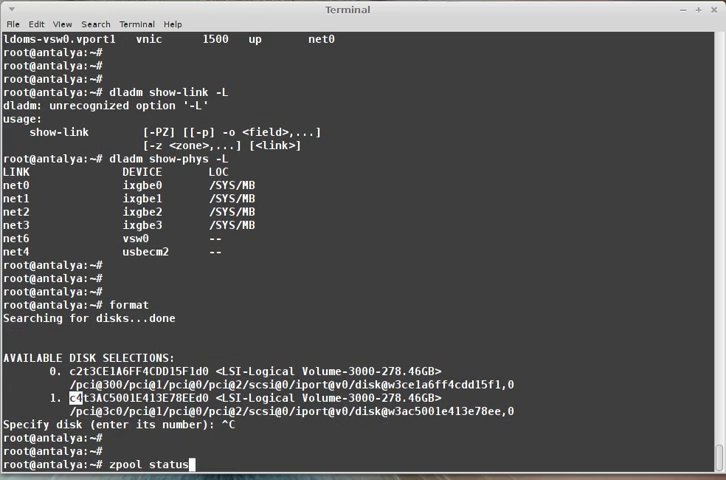
pyautogui.press('Return')
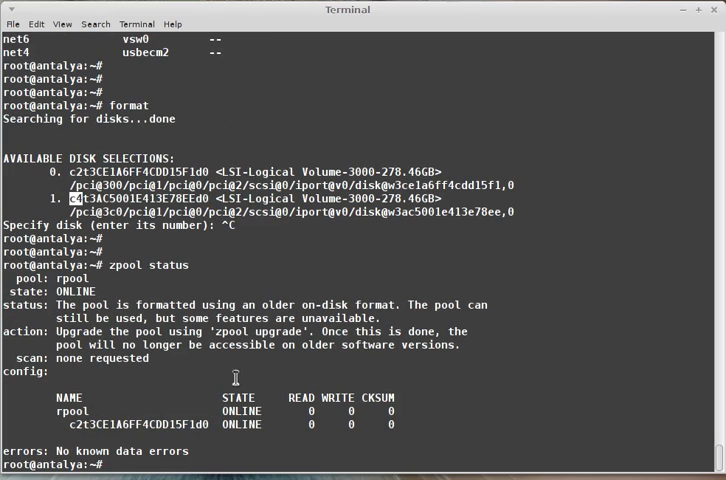
pyautogui.moveTo(568, 351)
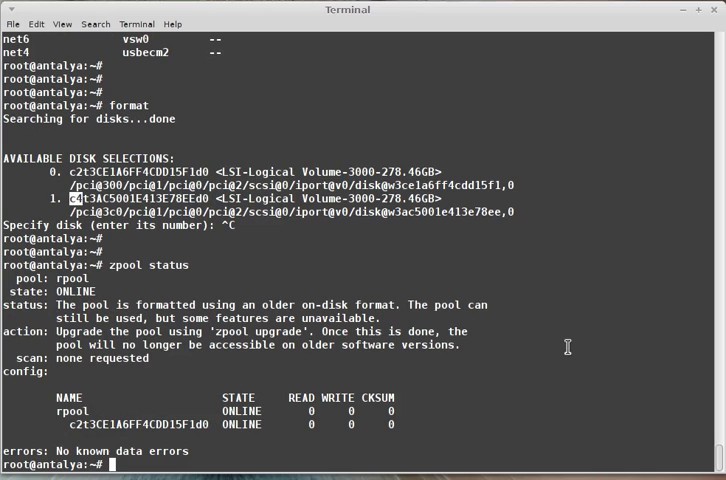
pyautogui.write('zpool list')
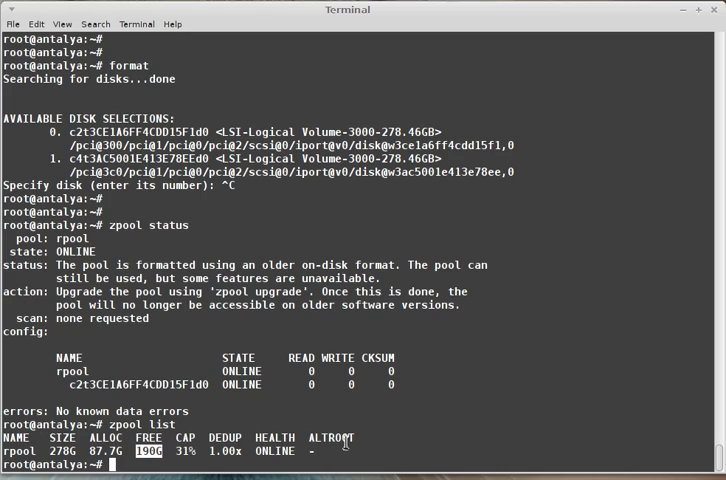
pyautogui.moveTo(426, 444)
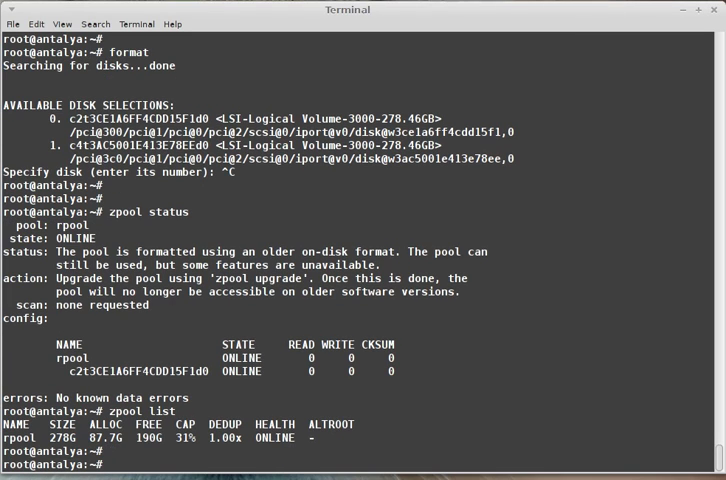
# Run raidconfig list all -v and scroll through controller c0's RAID1 volume and disks c0d0, c0d1
pyautogui.write('raidc')
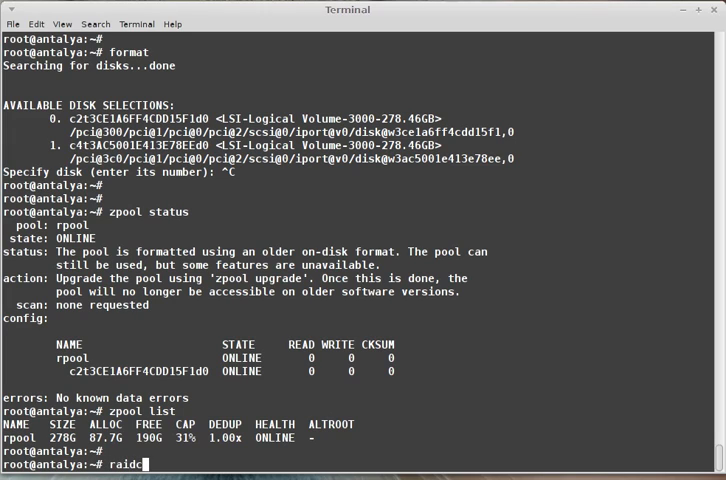
pyautogui.write('onfig')
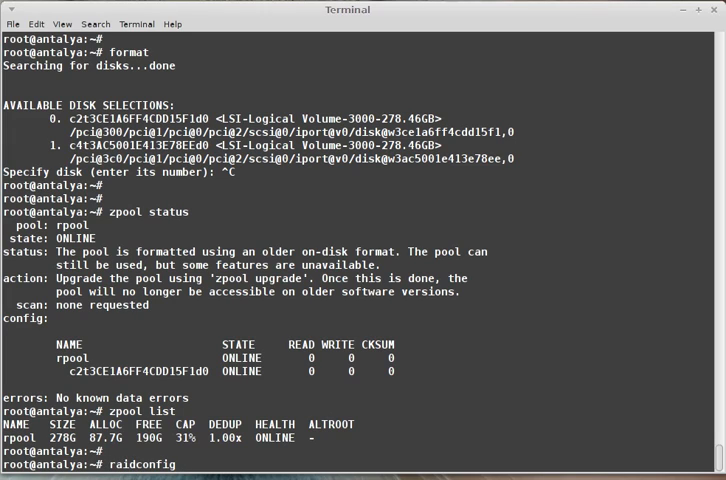
pyautogui.write('list all')
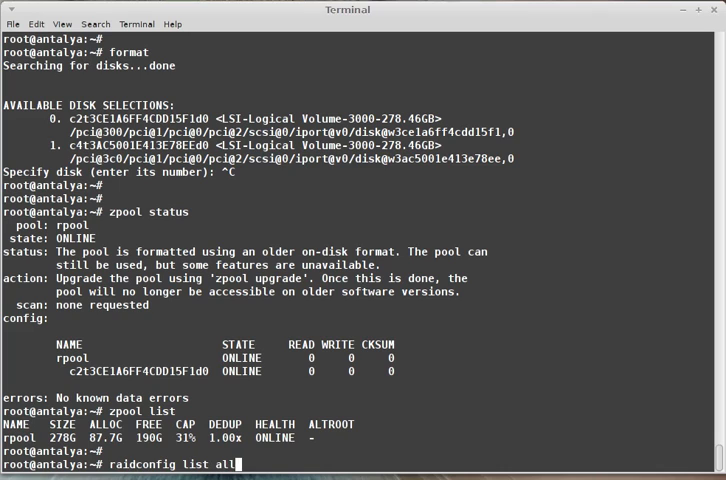
pyautogui.write('-v | more')
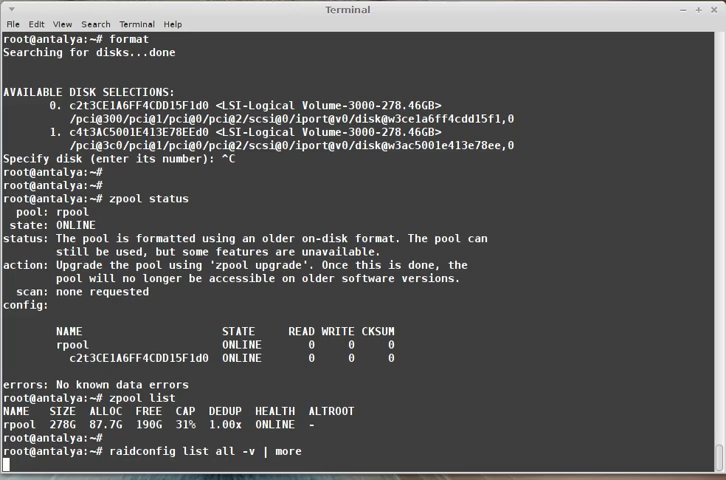
pyautogui.press('Return')
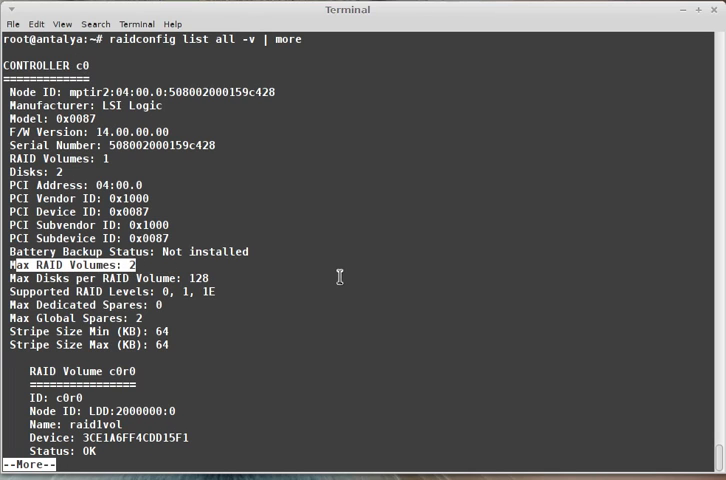
pyautogui.scroll(-3)
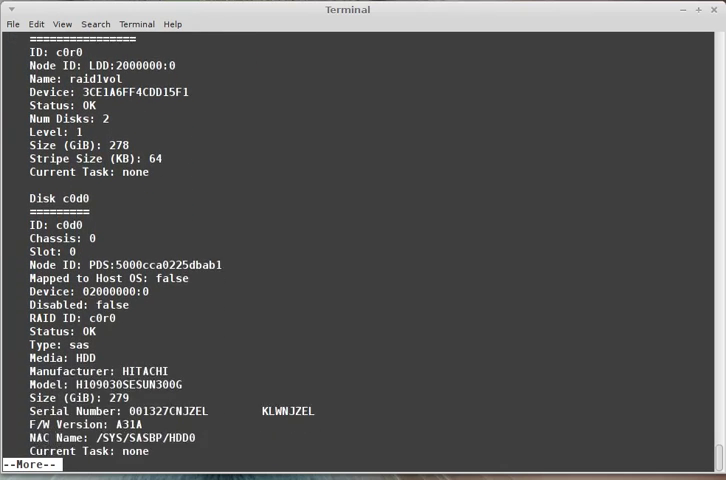
pyautogui.scroll(-3)
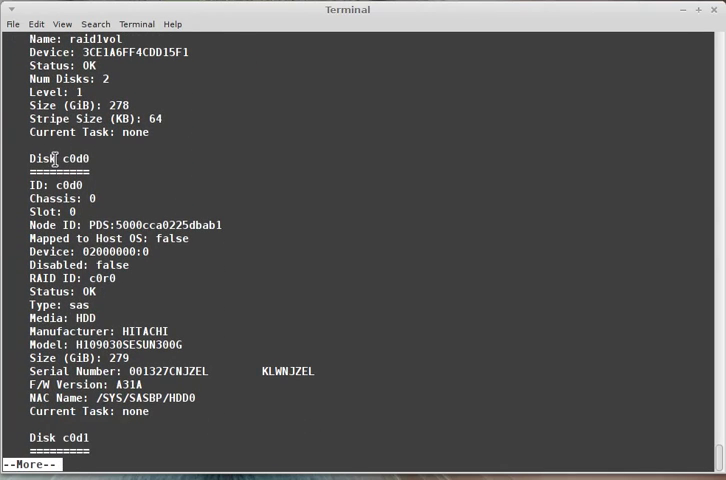
pyautogui.doubleClick(75, 160)
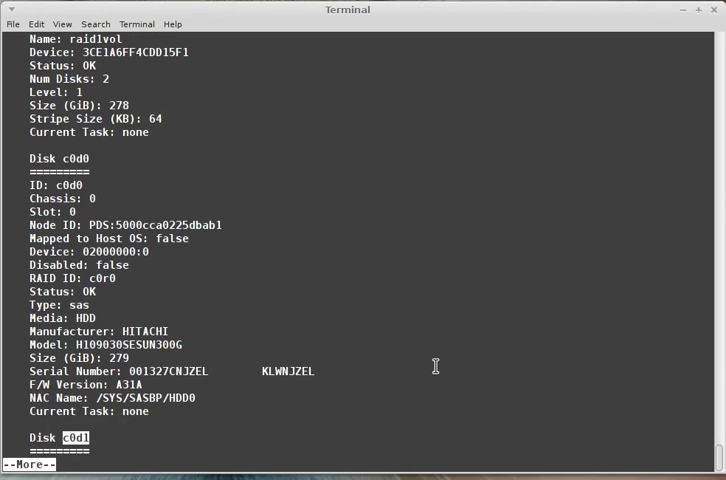
pyautogui.scroll(-3)
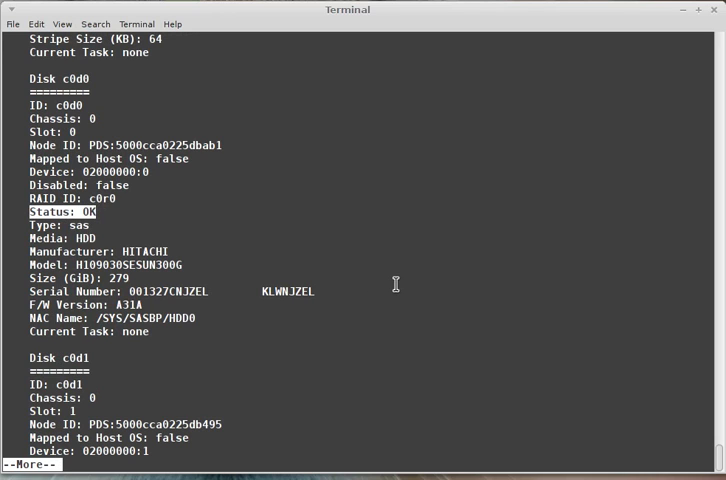
pyautogui.scroll(-3)
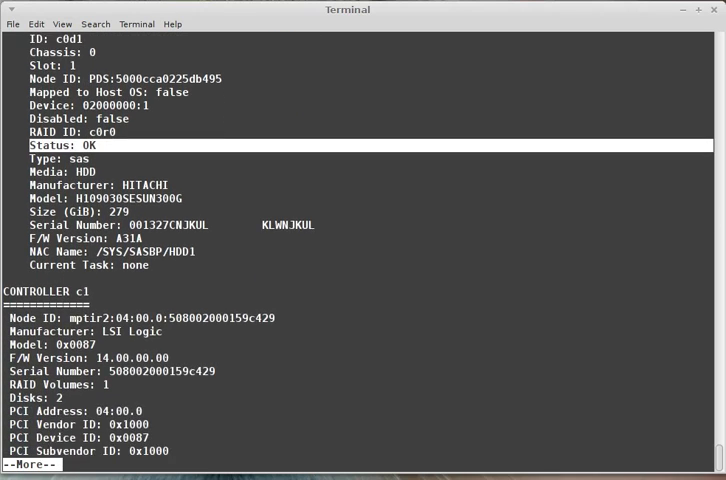
pyautogui.scroll(-3)
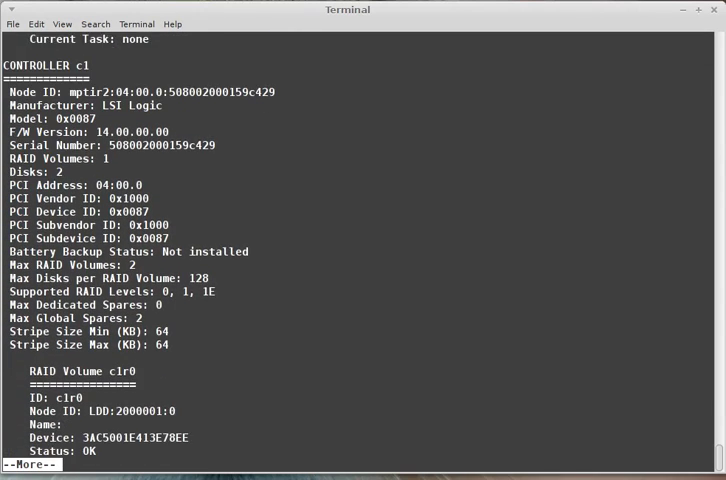
# Page on to controller c1's RAID1 volume c1r0 and disks c1d0 and c1d1
pyautogui.scroll(-3)
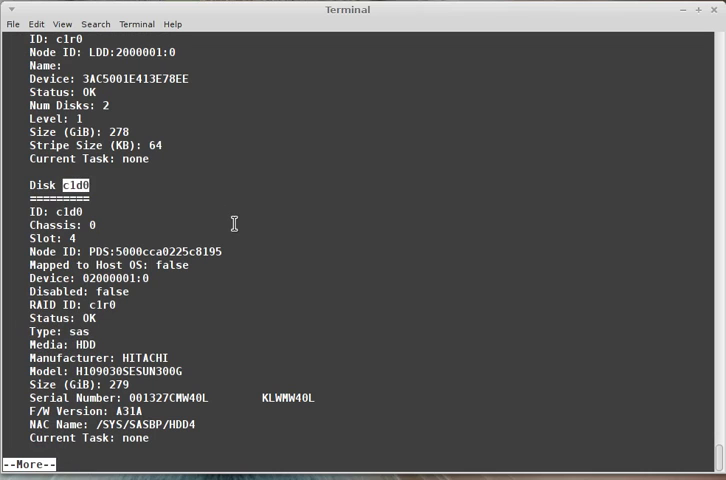
pyautogui.press('space')
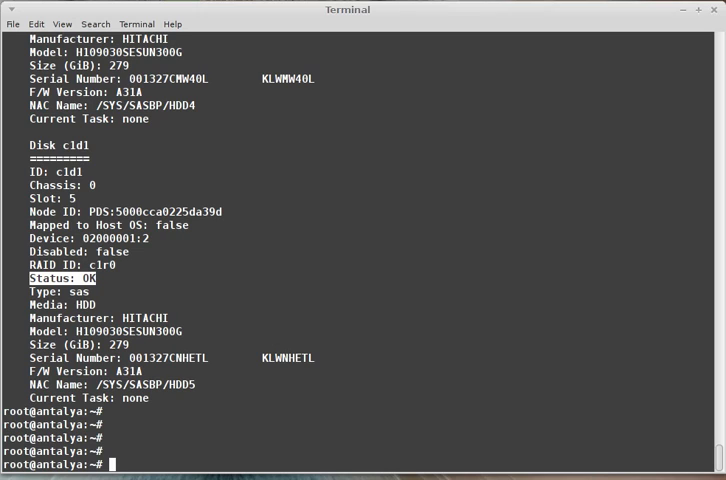
pyautogui.moveTo(584, 362)
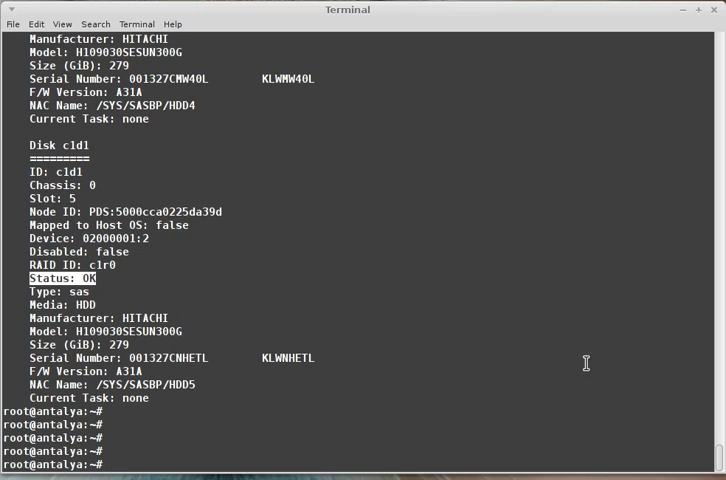